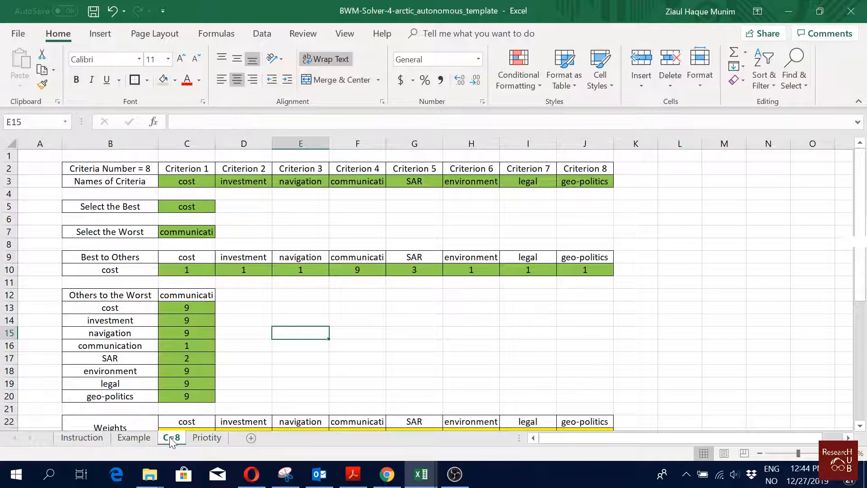
Step: Review the BWM template's Priotity and C=8 sheets, then switch to the survey responses workbook
left_click(207, 438)
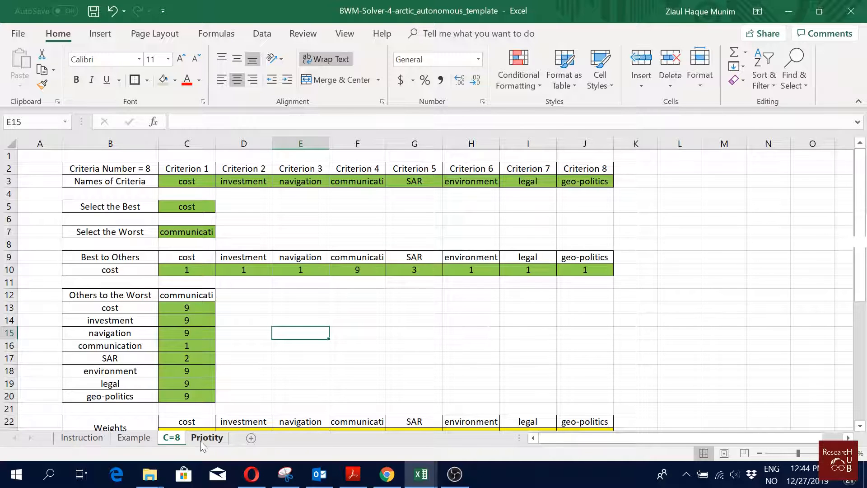
left_click(207, 438)
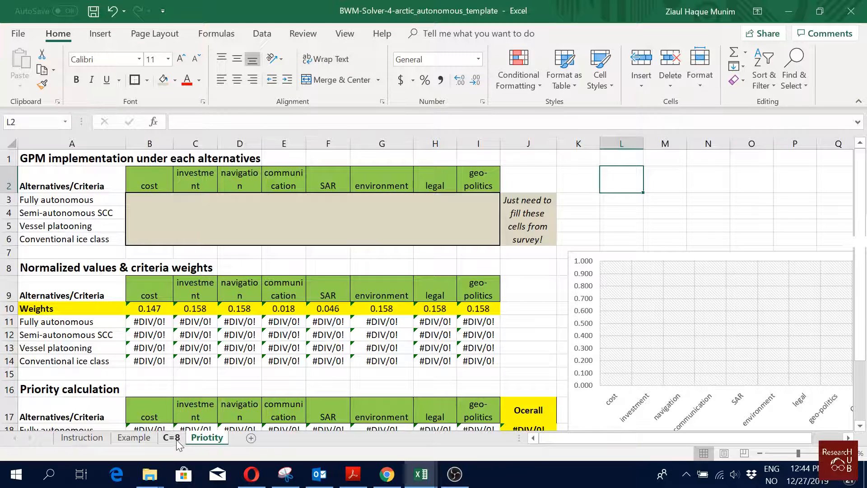
left_click(171, 438)
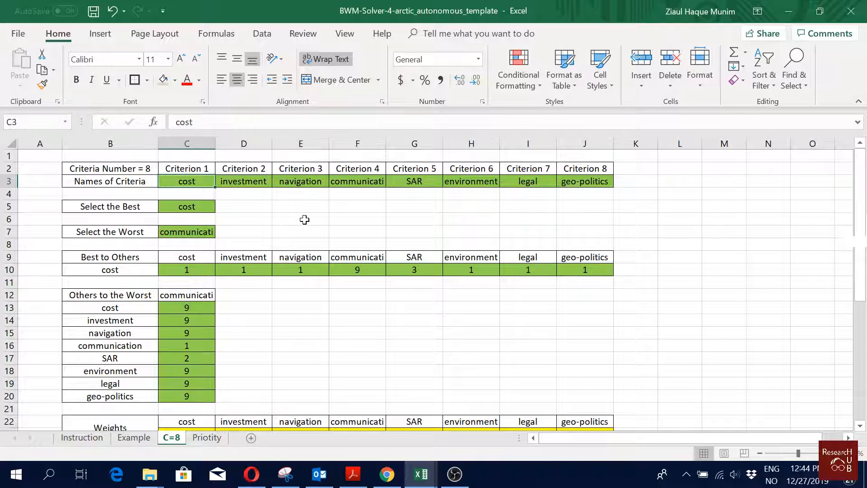
mouse_move(307, 233)
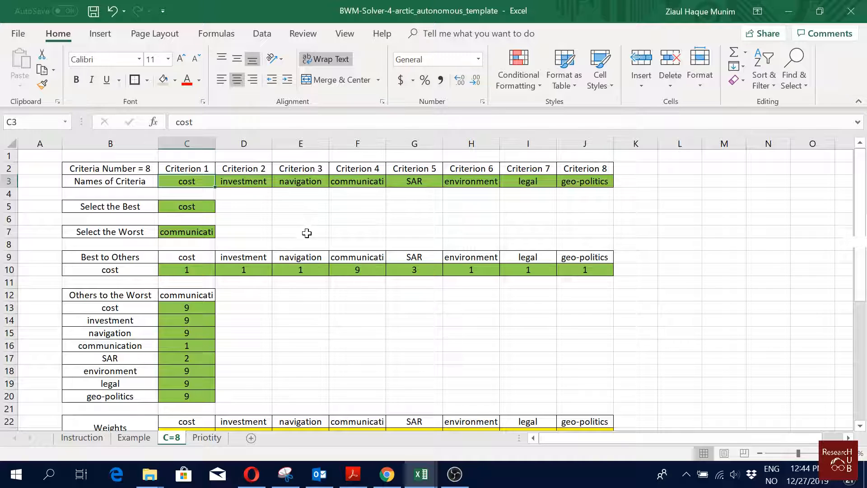
left_click(357, 181)
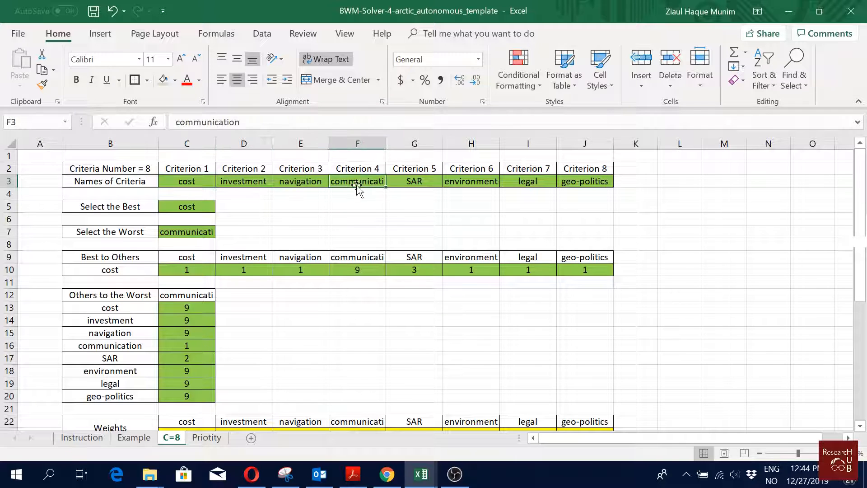
left_click(585, 181)
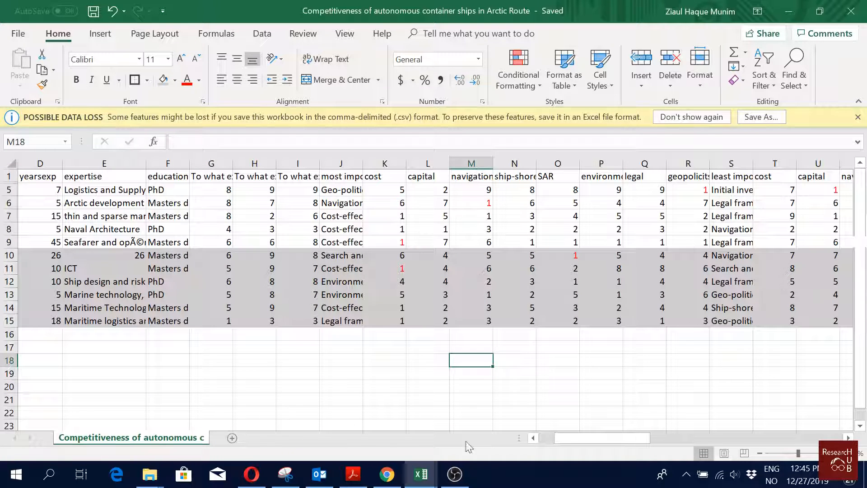
Step: Give the Australia respondent's row 5 blue font, then return to the template's C=8 sheet
scroll("left", 3)
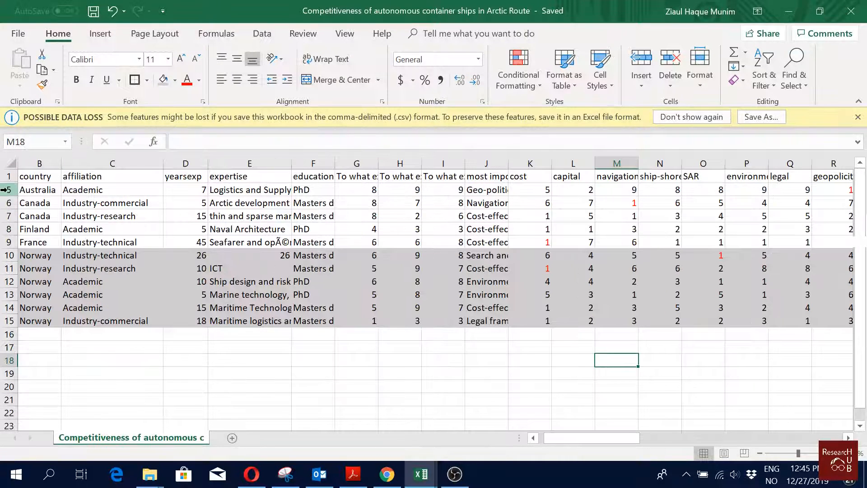
left_click(175, 80)
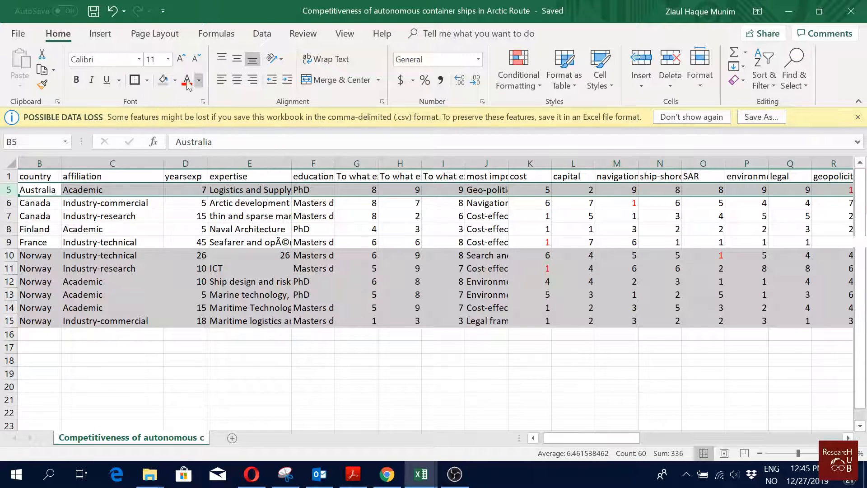
left_click(199, 81)
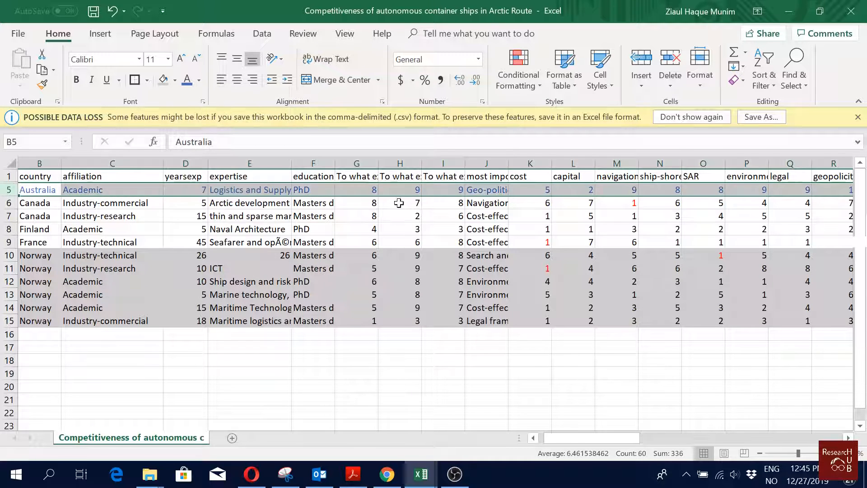
left_click(529, 190)
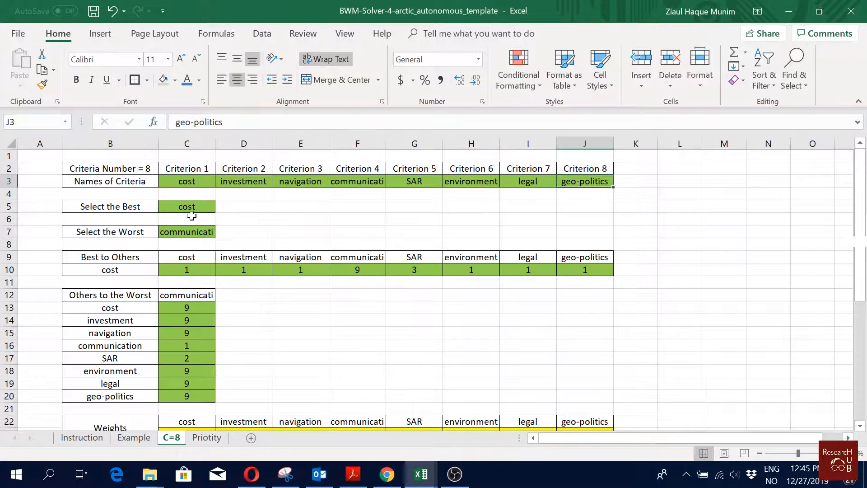
key("alt")
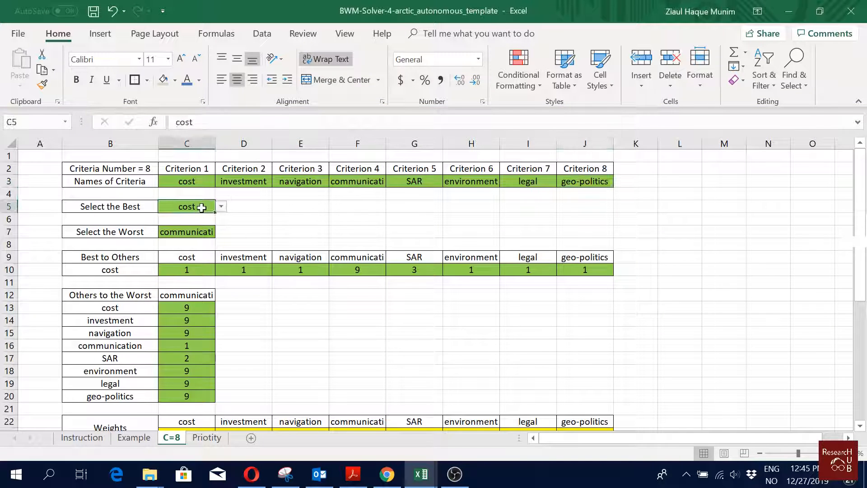
Step: Pick geo-politics as best criterion in C5 and investment as worst in C7
left_click(220, 206)
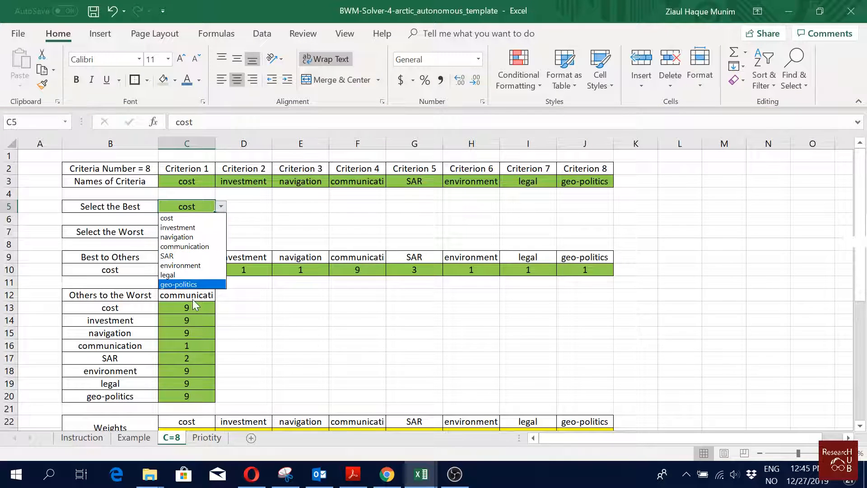
left_click(178, 284)
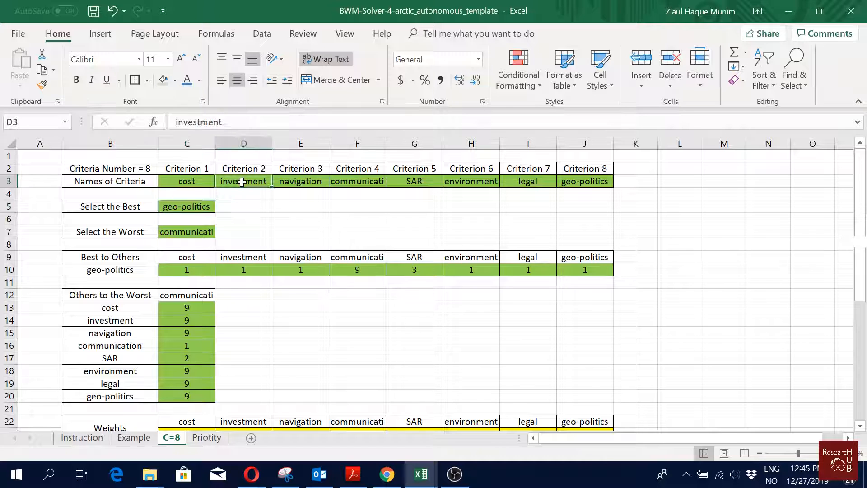
left_click(187, 206)
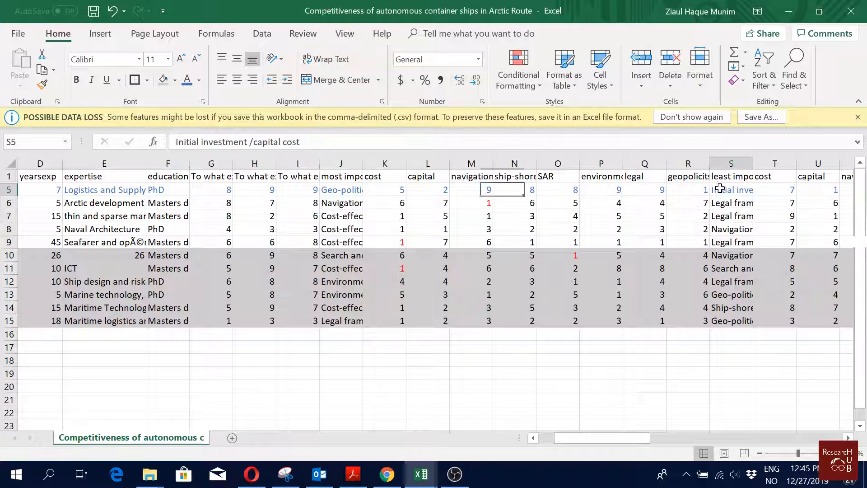
left_click(731, 190)
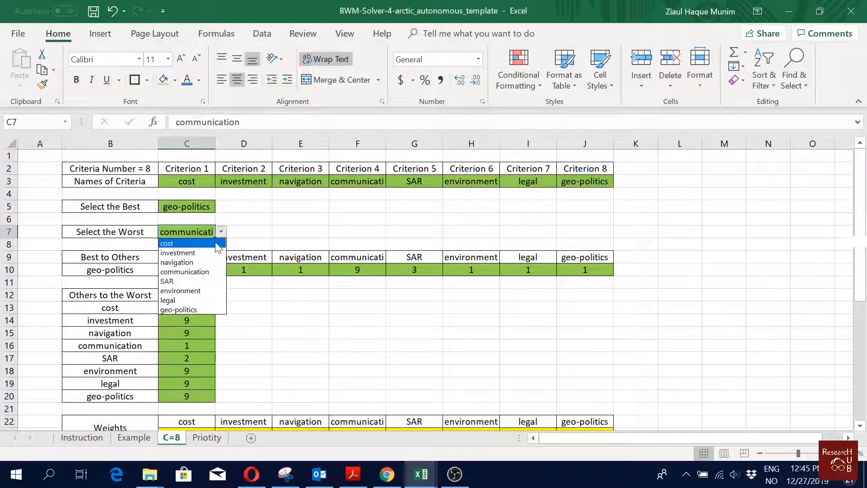
left_click(178, 252)
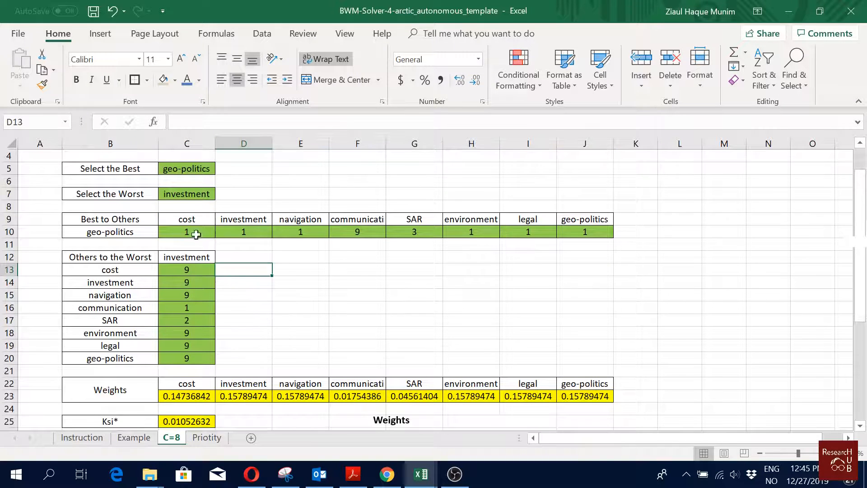
left_click(110, 219)
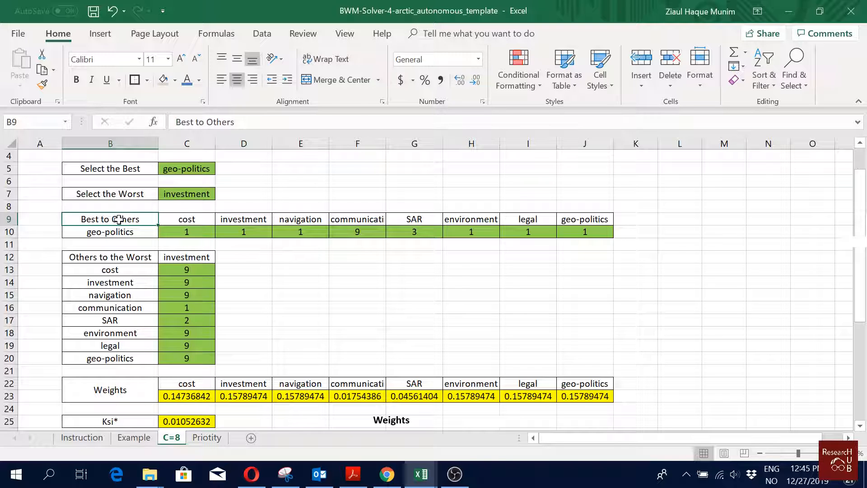
left_click(110, 232)
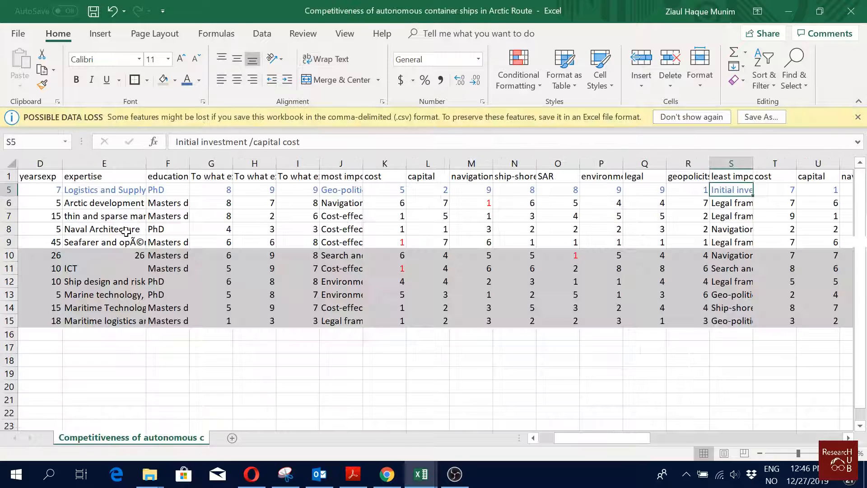
Step: Copy survey ratings K5:R5 and paste them as values into template cells C10:J10
left_click(385, 190)
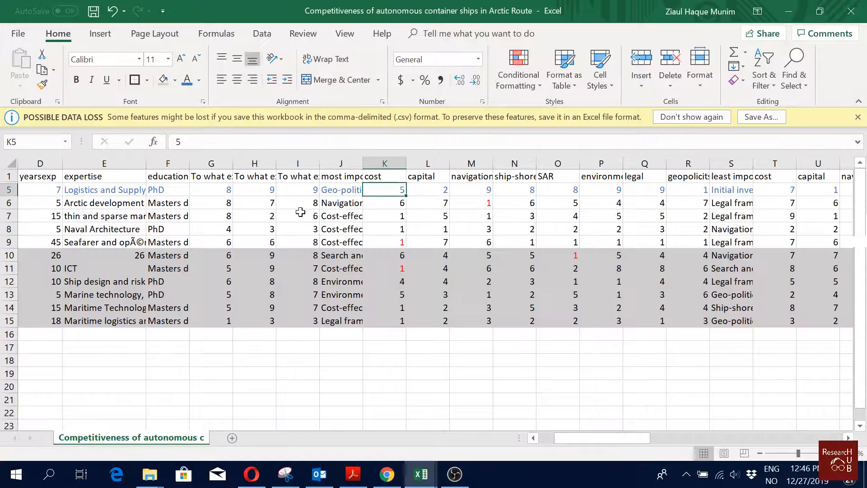
left_click_drag(384, 190, 687, 190)
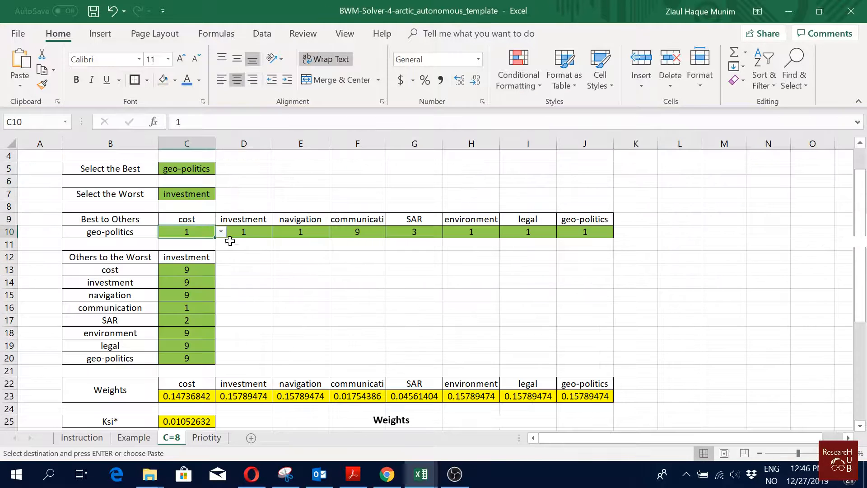
left_click_drag(187, 232, 584, 232)
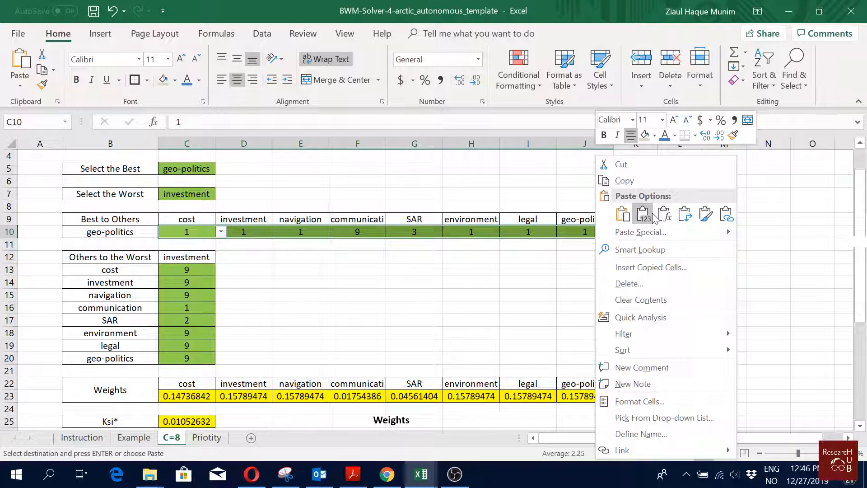
left_click(623, 214)
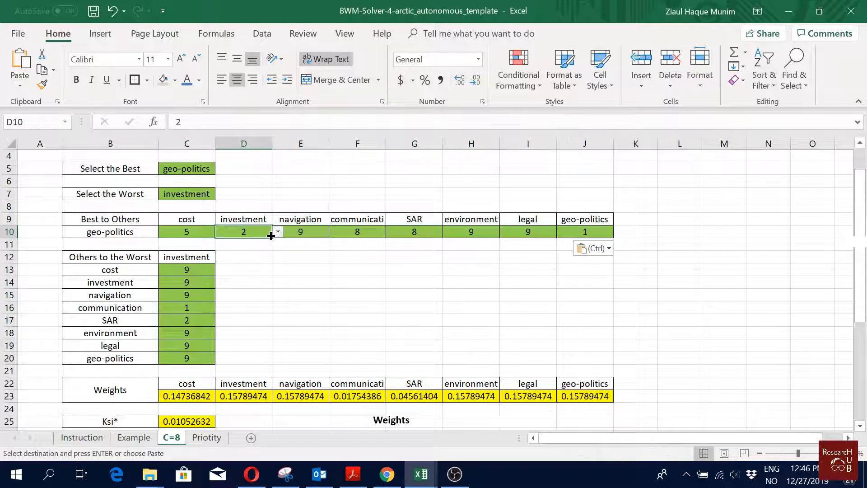
left_click(527, 256)
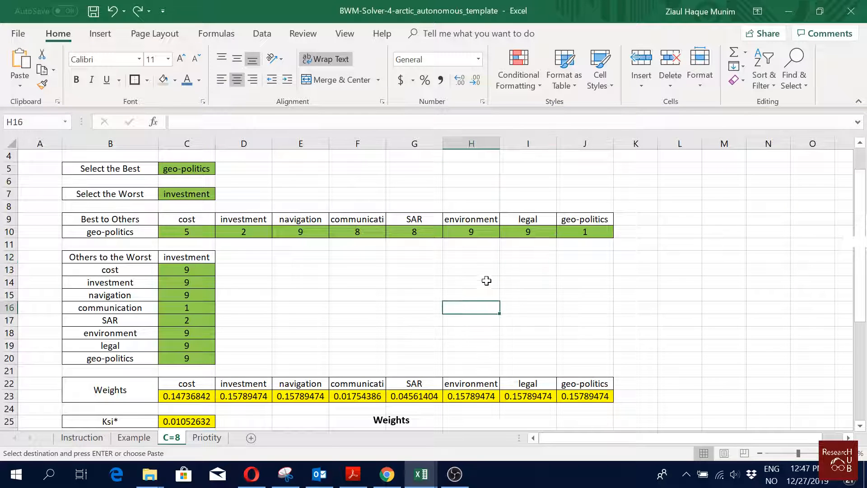
Step: Paste the others-to-worst ratings (7, 1, 2, 2, 2, 2, 2, 2) and enter 1 in J10
right_click(470, 271)
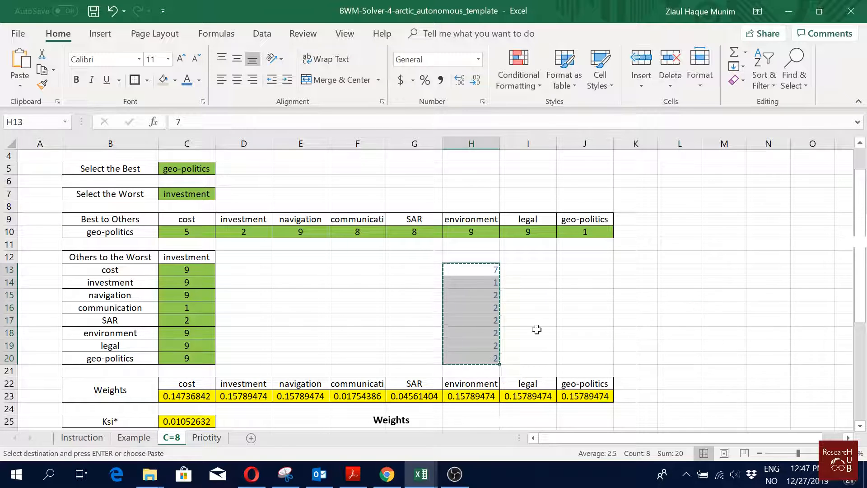
right_click(187, 269)
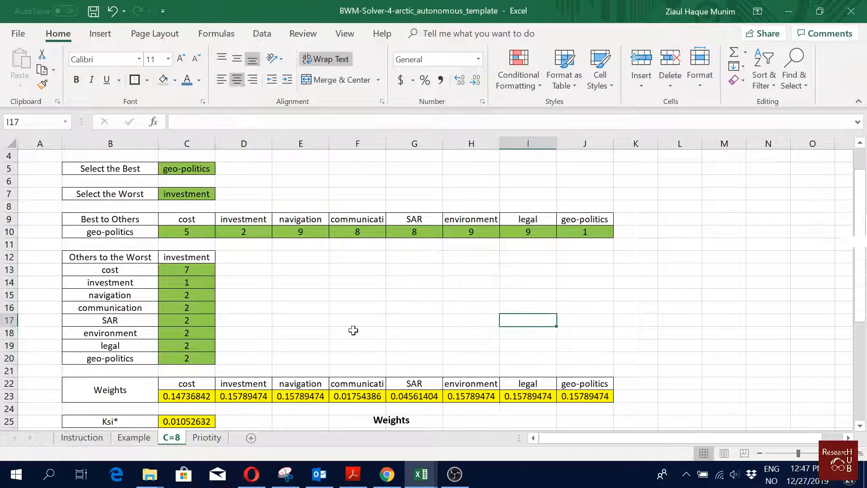
left_click(186, 269)
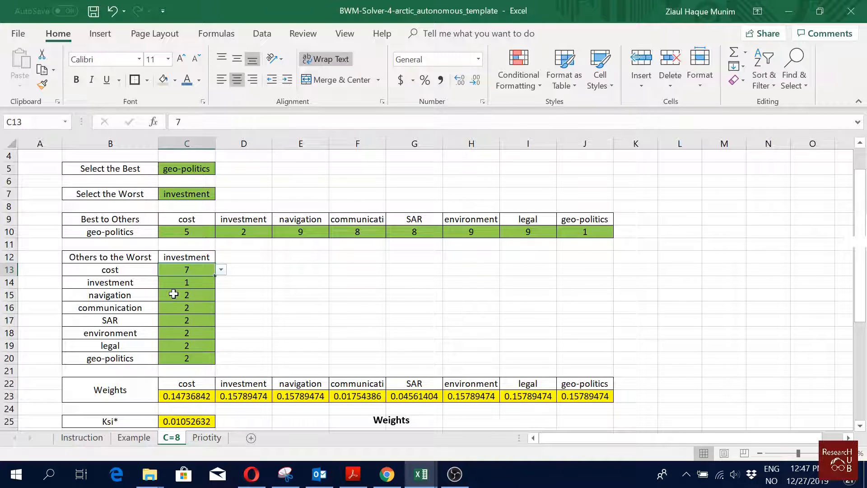
left_click(186, 282)
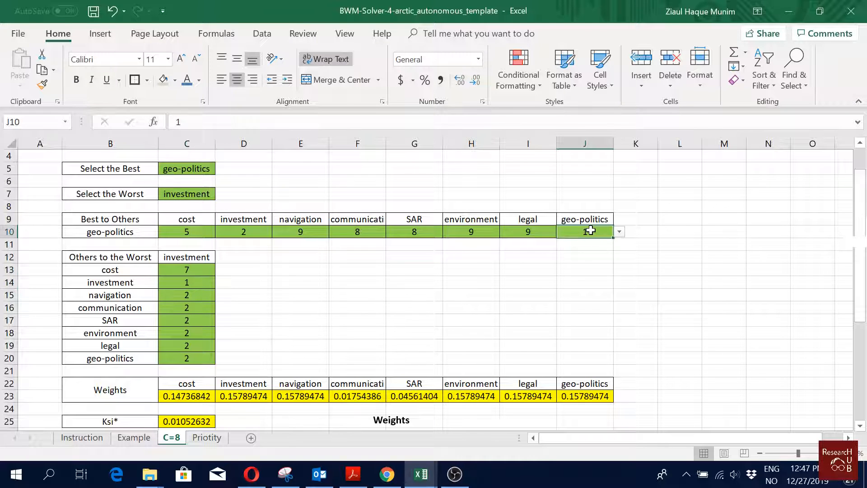
type("1")
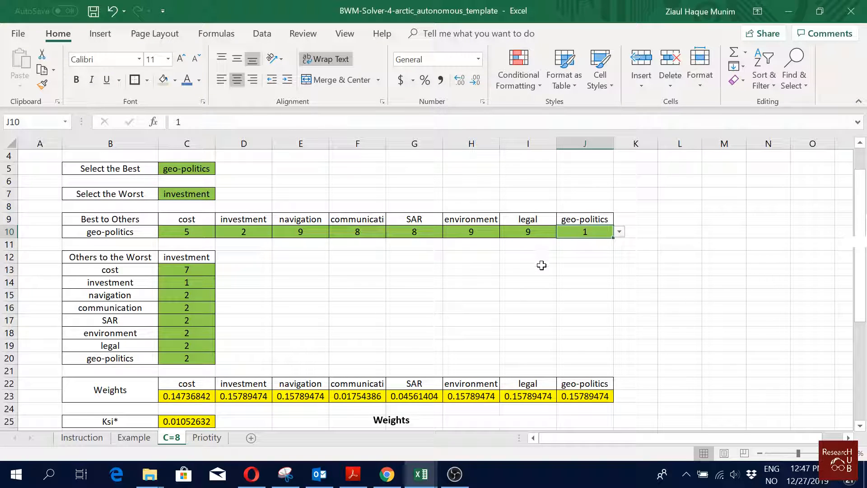
scroll("down", 3)
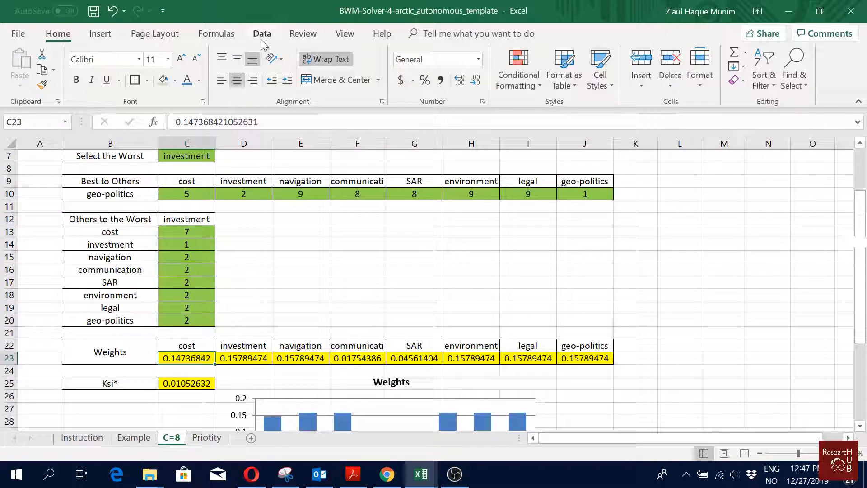
Step: Run Solver from the Data tab and keep its solution
left_click(261, 34)
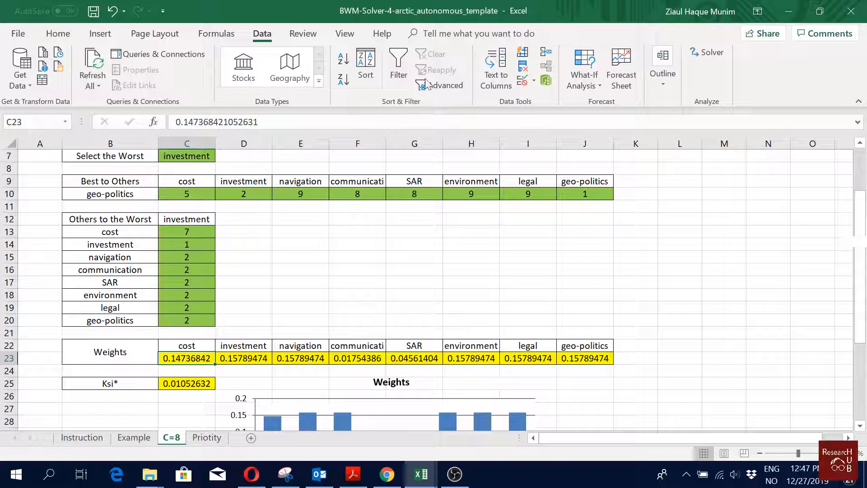
left_click(706, 51)
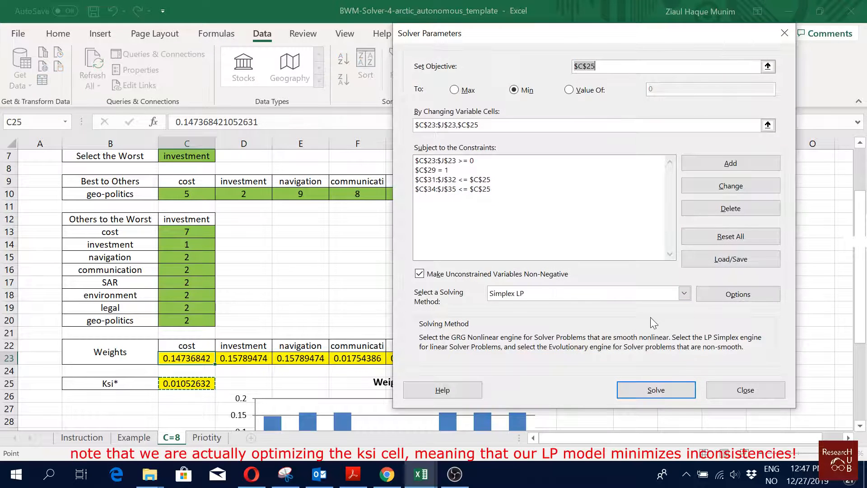
left_click(656, 389)
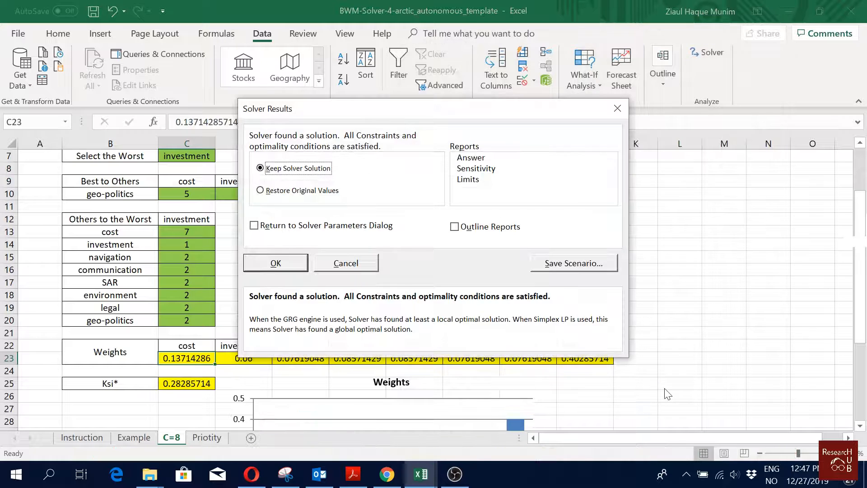
left_click(275, 262)
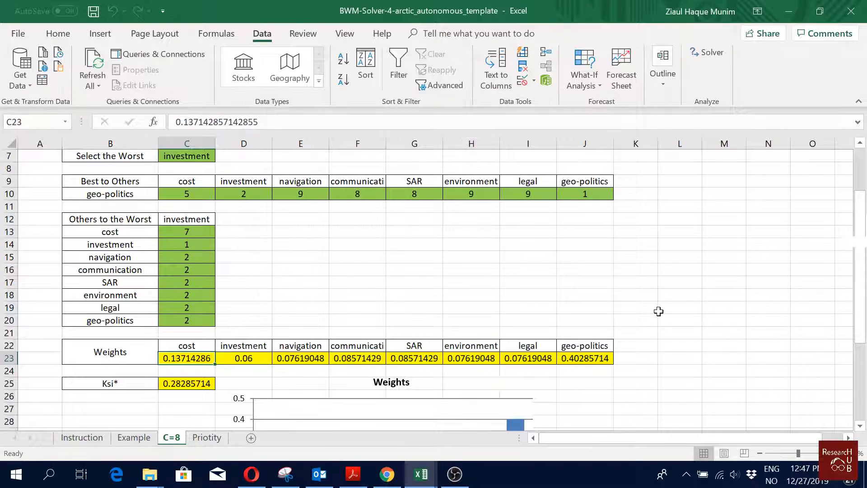
Step: Review the computed weights, geo-politics at 0.403, and Ksi at 0.283
scroll("down", 3)
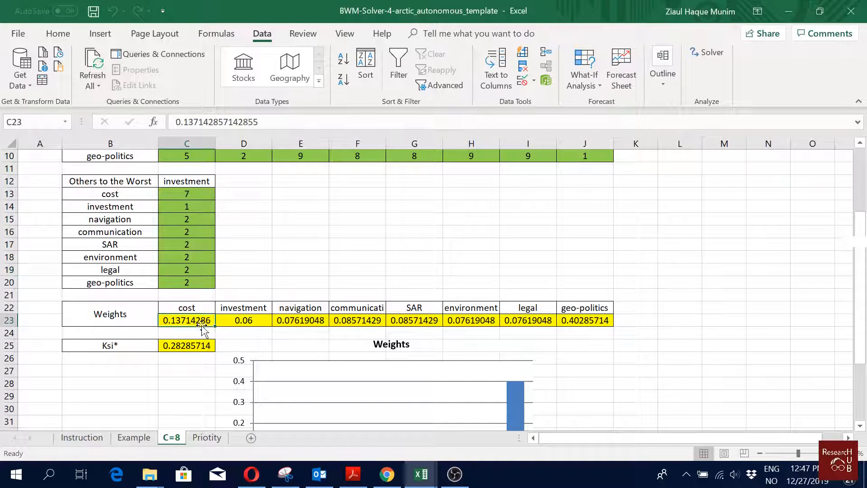
left_click_drag(186, 308, 584, 320)
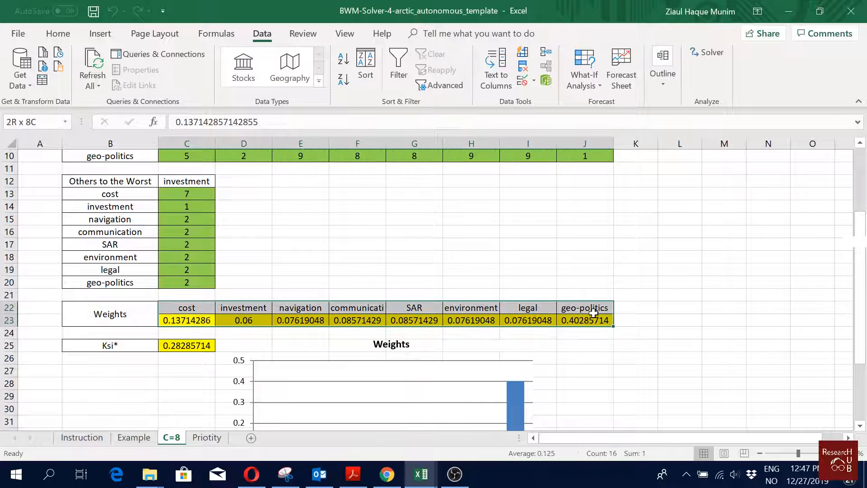
left_click(186, 320)
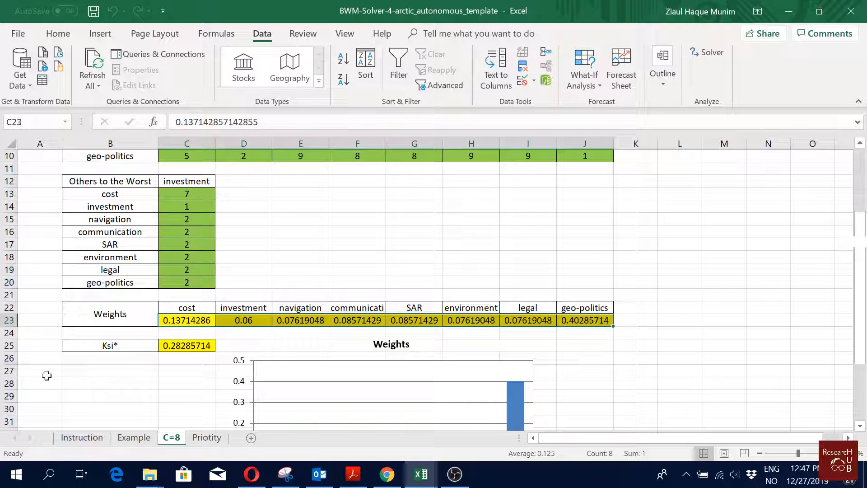
left_click(187, 346)
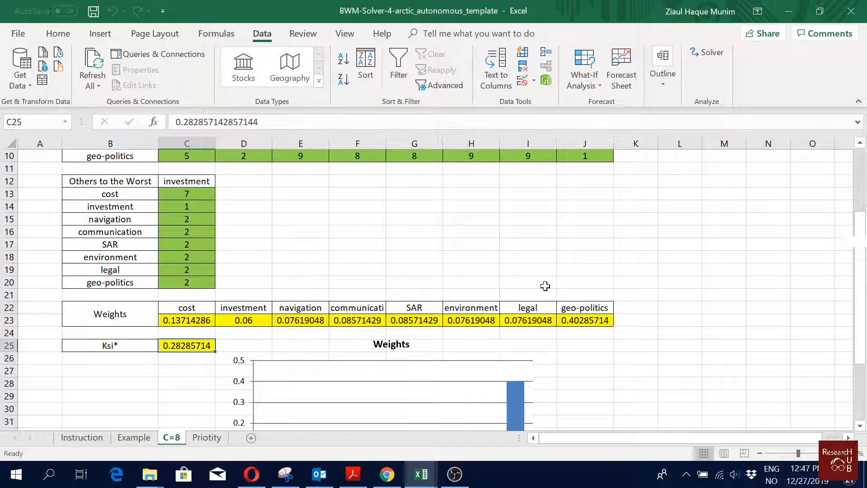
left_click(528, 282)
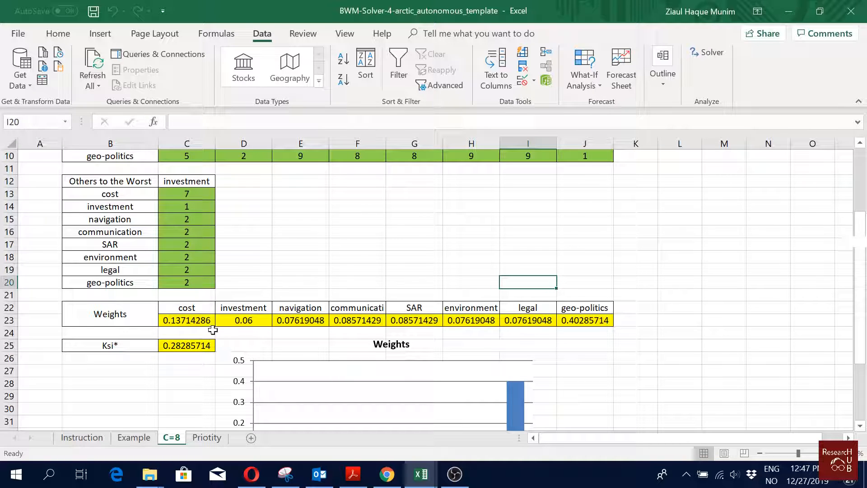
left_click(186, 320)
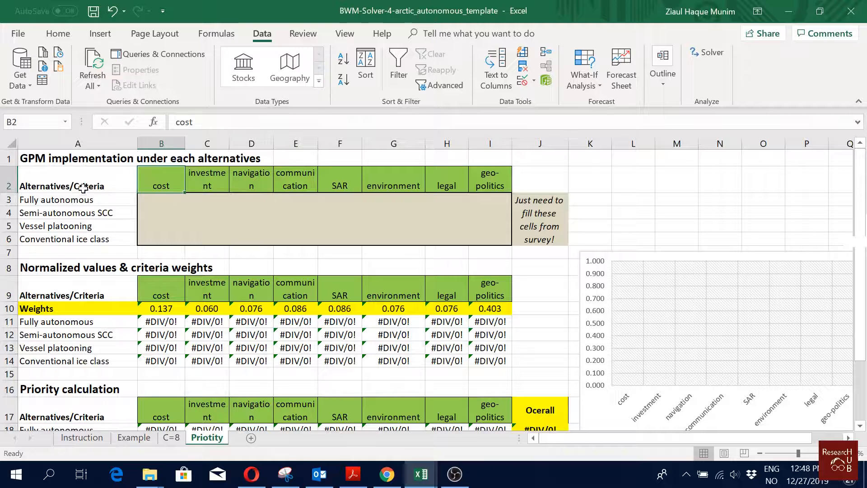
Step: Highlight the four alternatives' names, the criteria header row and the Fully autonomous rating row
left_click_drag(77, 199, 77, 239)
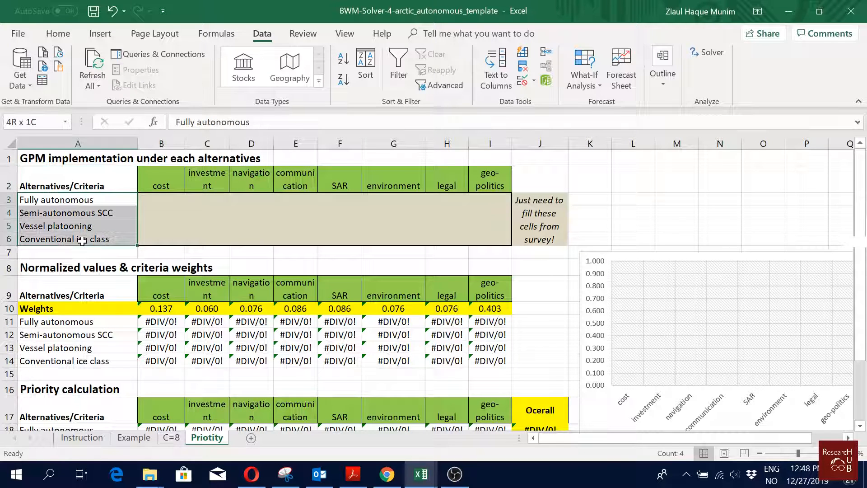
left_click(161, 179)
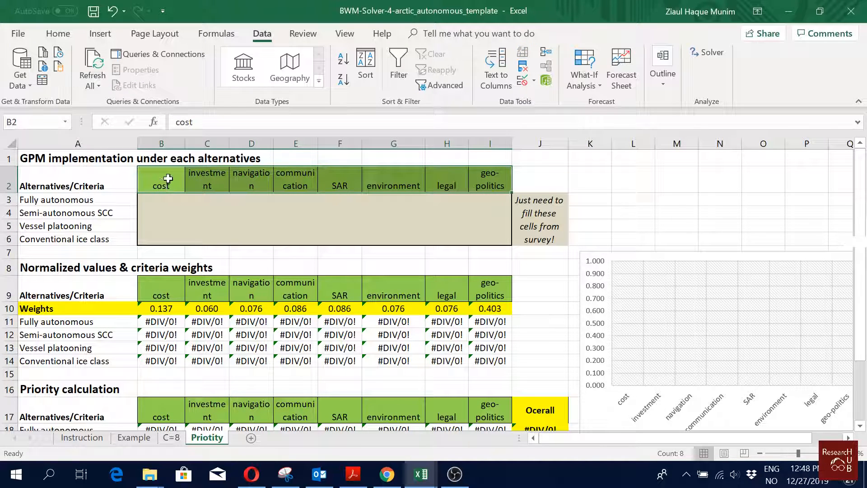
left_click_drag(161, 178, 489, 178)
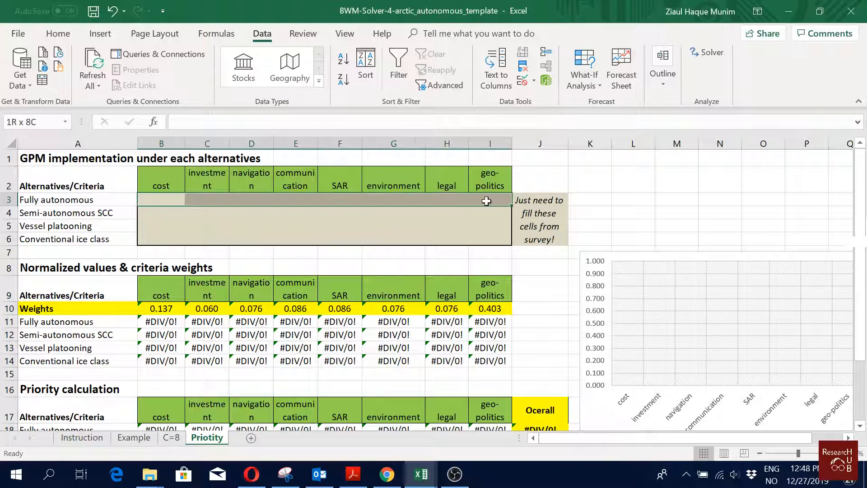
left_click(161, 199)
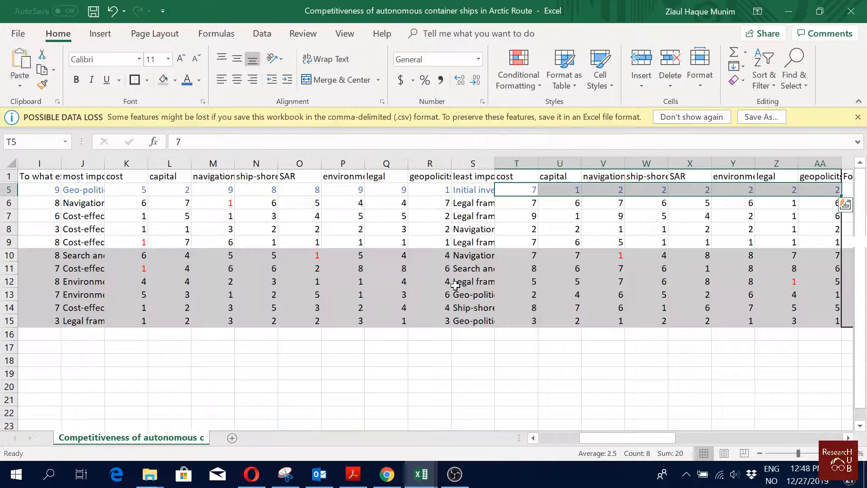
Step: Scroll right across the sheet toward the alternatives' rating columns
scroll("right", 3)
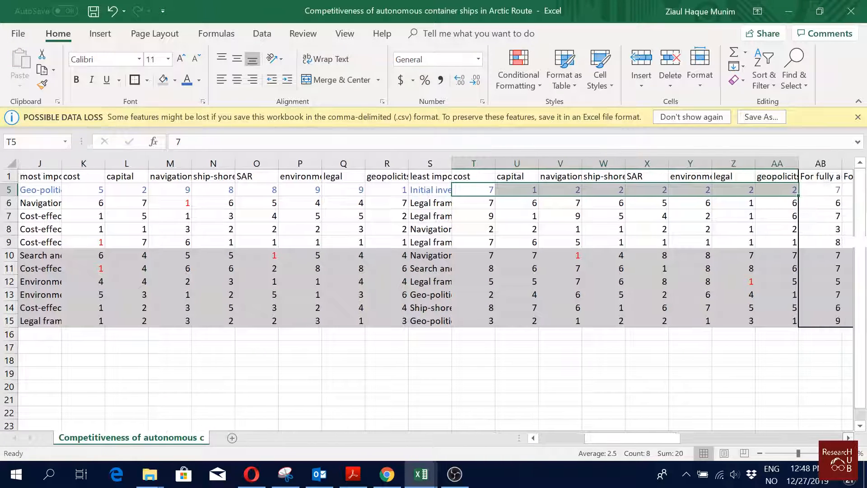
scroll("right", 3)
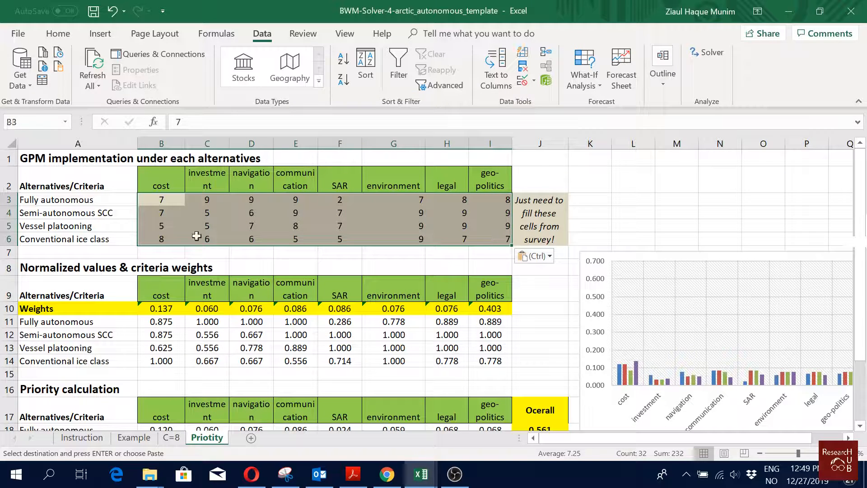
left_click(161, 185)
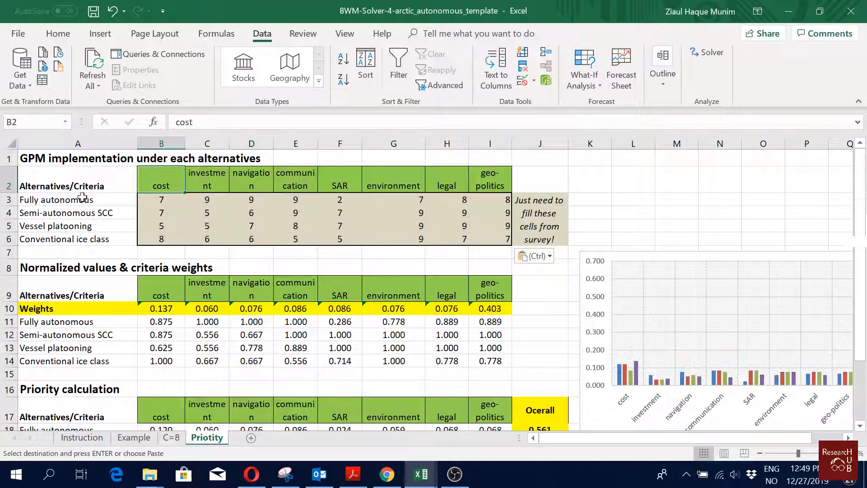
left_click(540, 216)
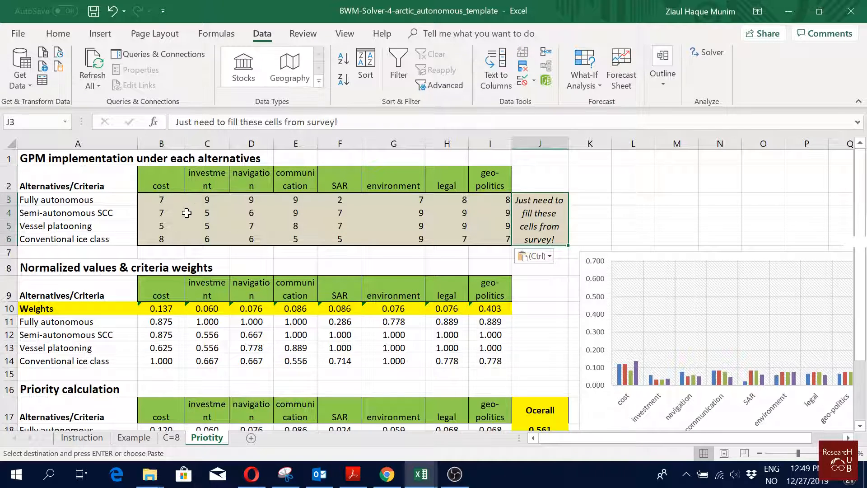
left_click(161, 308)
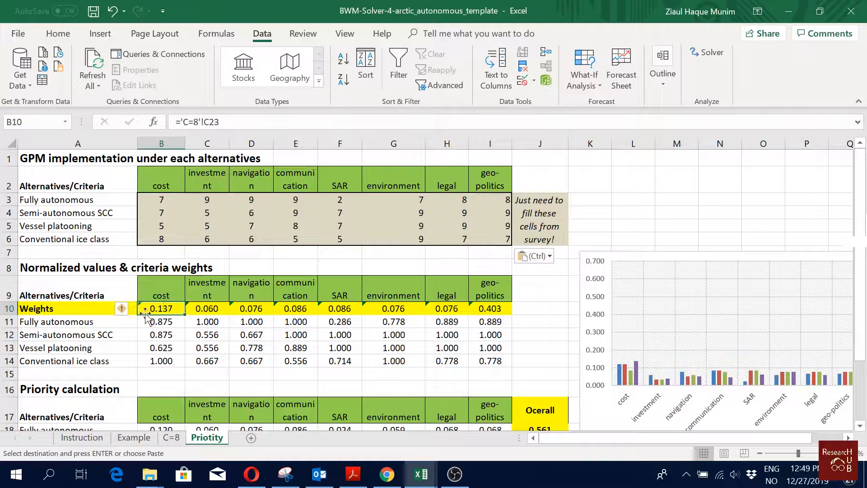
left_click(160, 286)
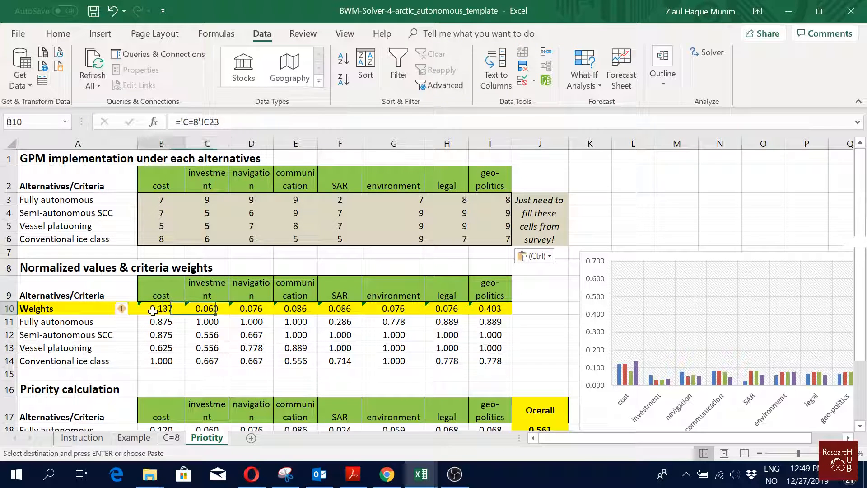
left_click(170, 436)
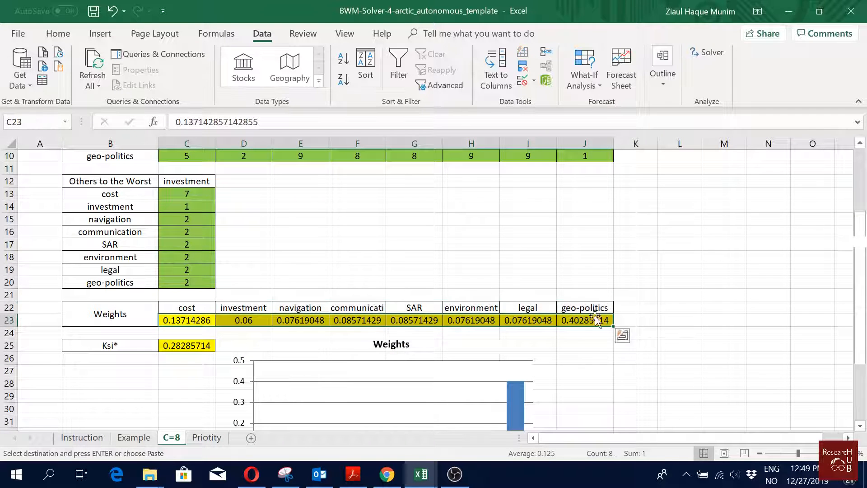
left_click(206, 436)
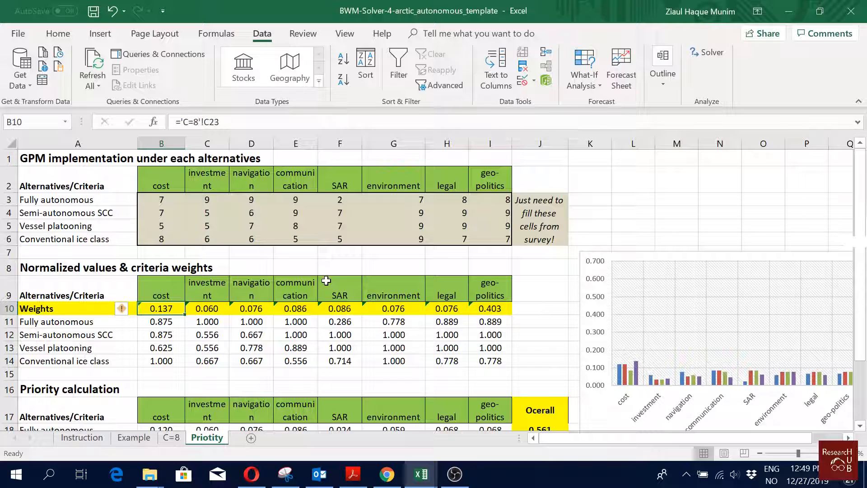
left_click(161, 321)
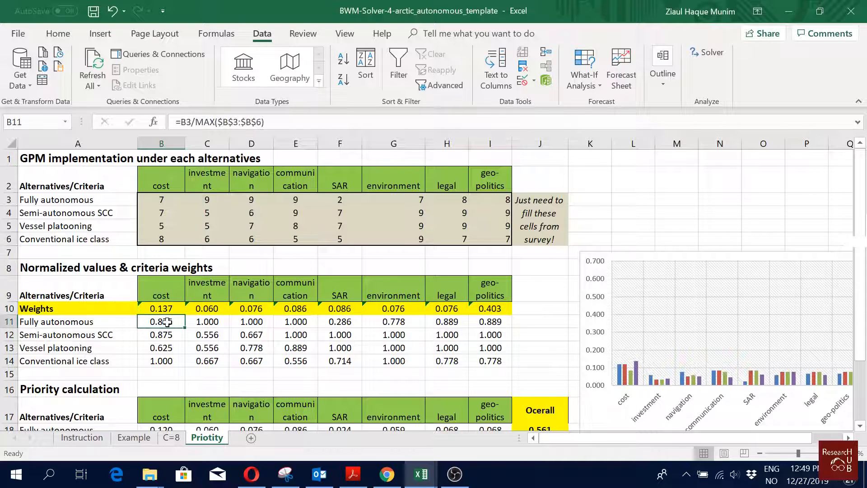
left_click_drag(161, 321, 490, 374)
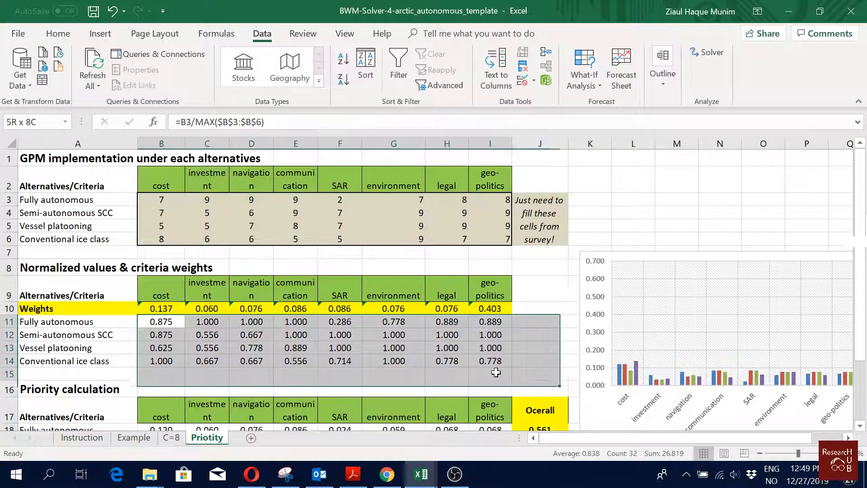
left_click(161, 321)
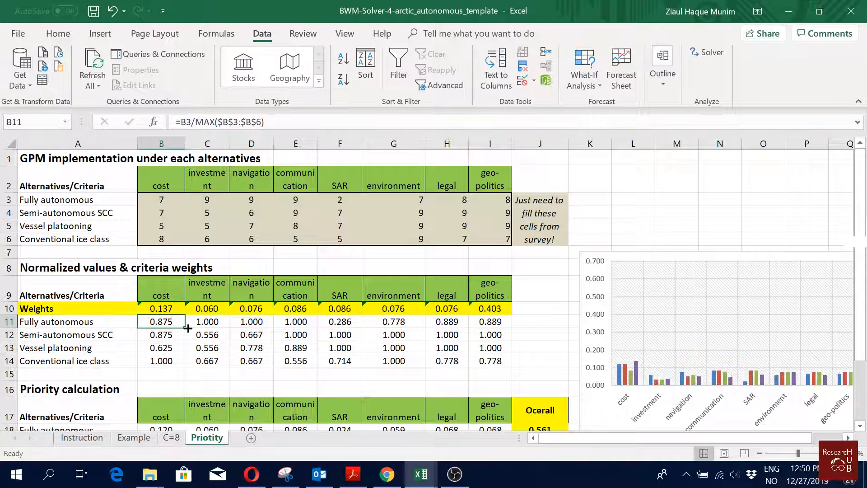
left_click_drag(161, 321, 160, 360)
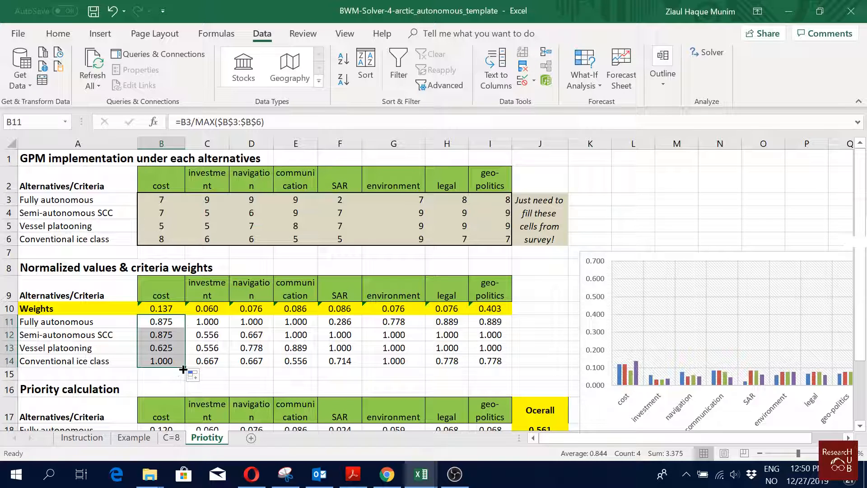
left_click(207, 321)
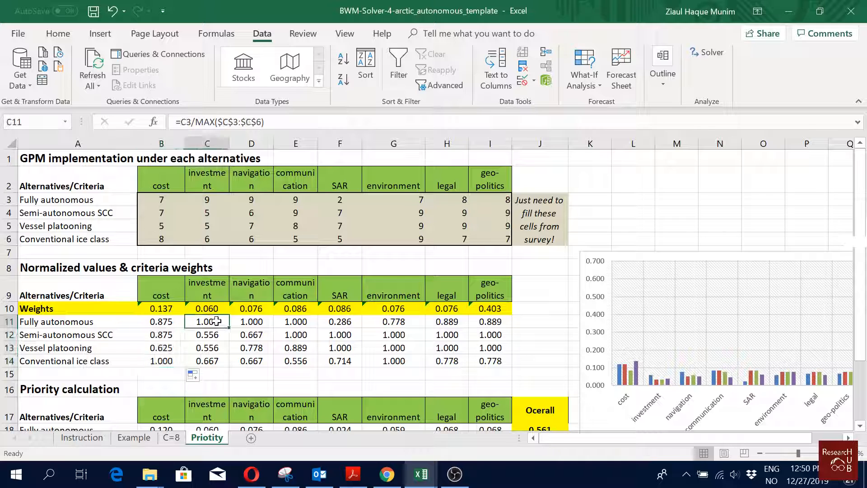
double_click(207, 321)
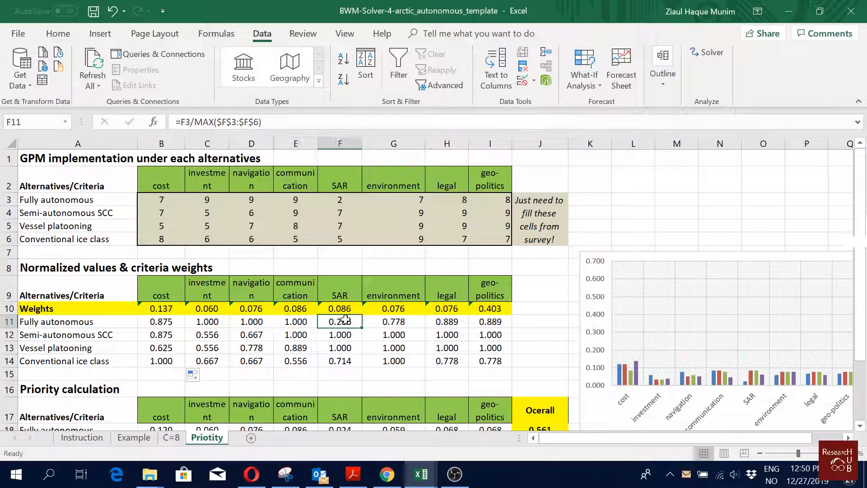
left_click(393, 321)
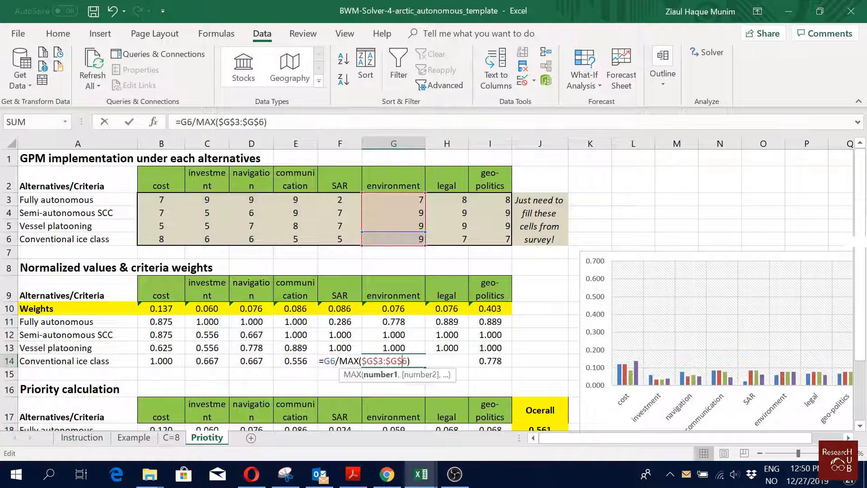
key("enter")
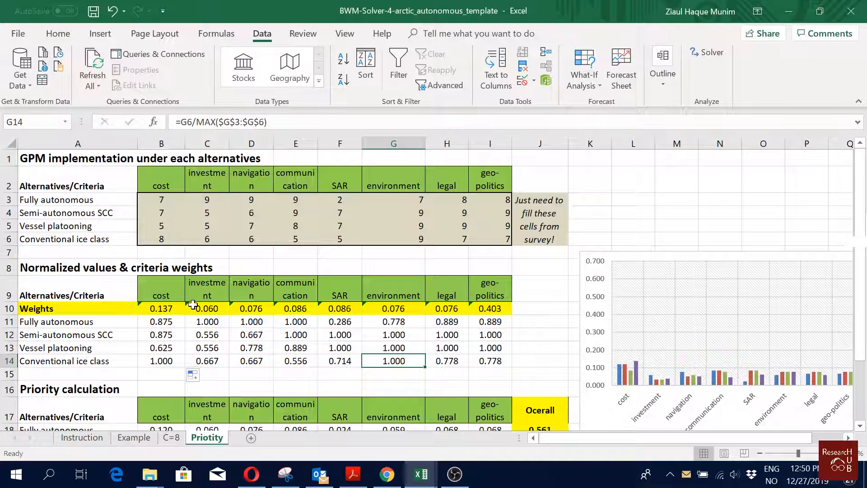
scroll("down", 3)
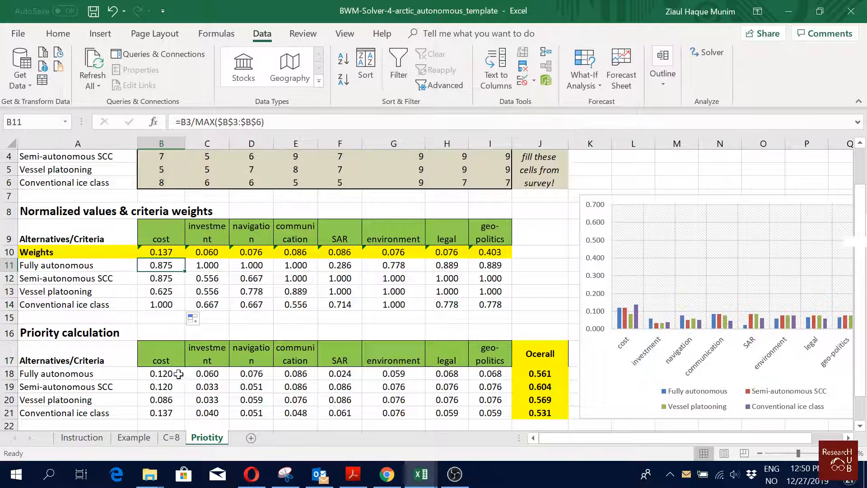
Step: Inspect the weighted cost priority formula in B18 and the Overall sum formula in J18
double_click(161, 374)
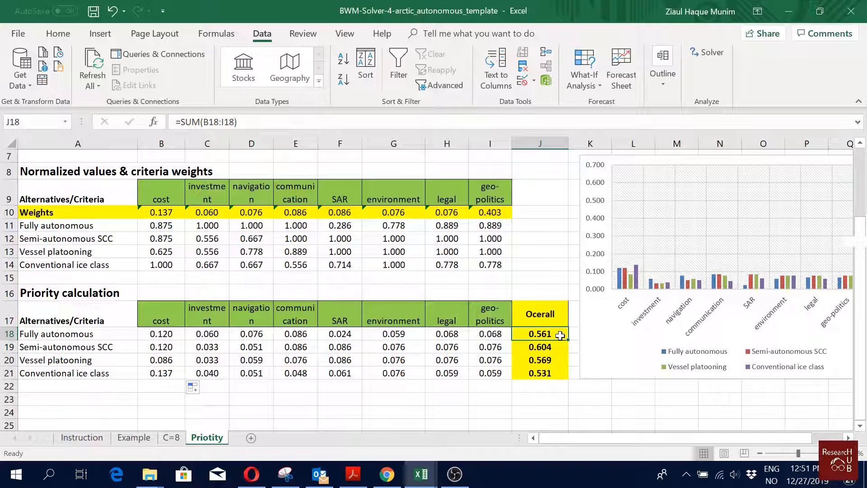
double_click(539, 334)
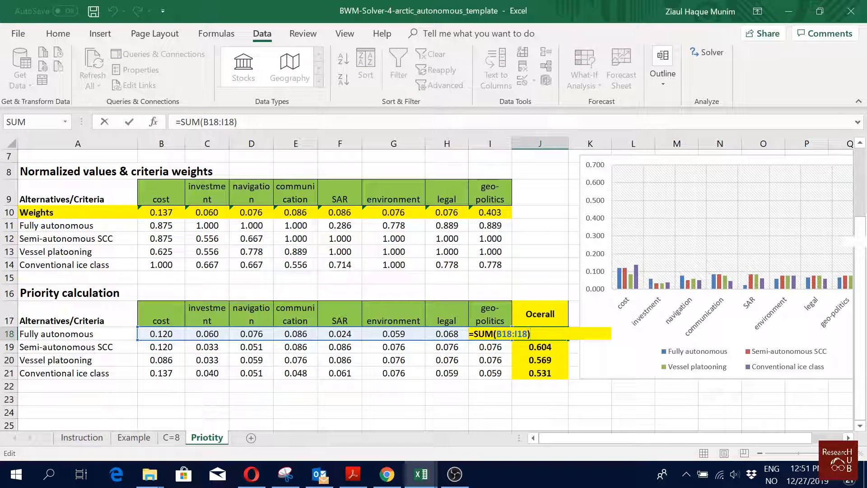
key("Enter")
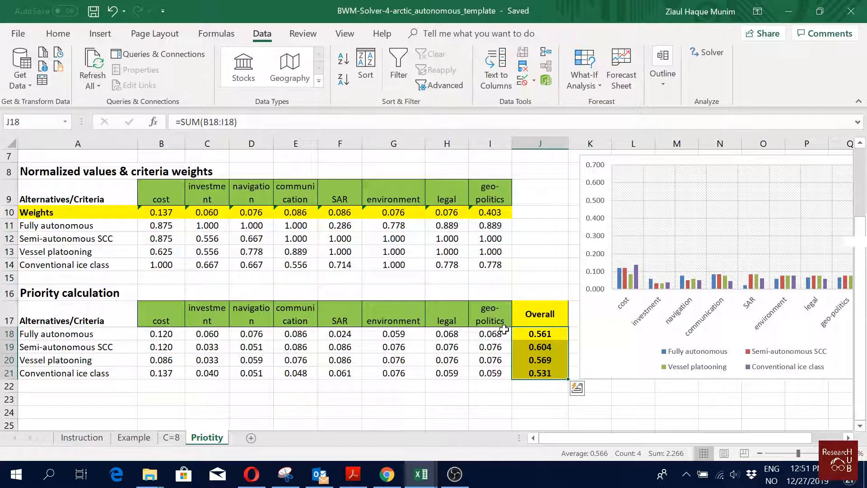
mouse_move(500, 336)
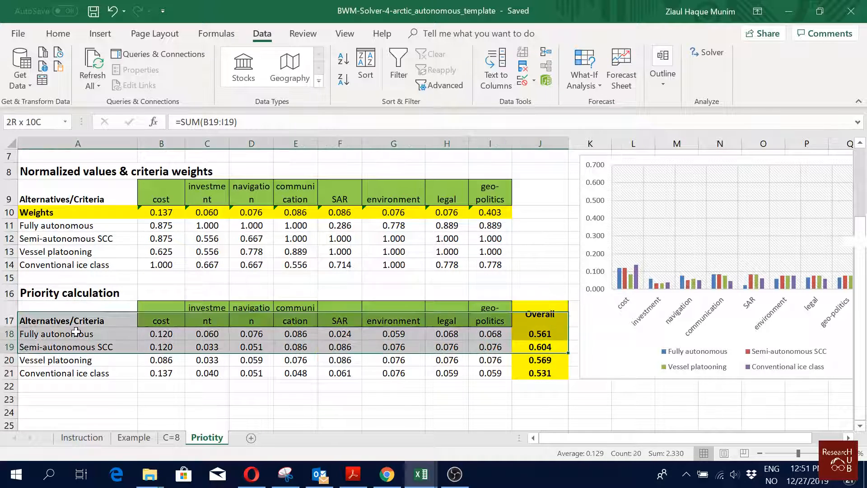
Step: Select the Semi-autonomous SCC bar in the chart's Overall group
left_click(161, 347)
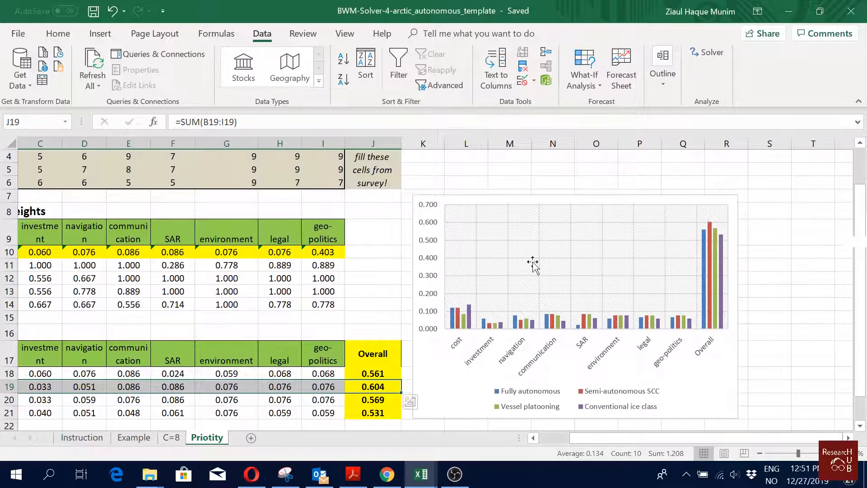
mouse_move(695, 397)
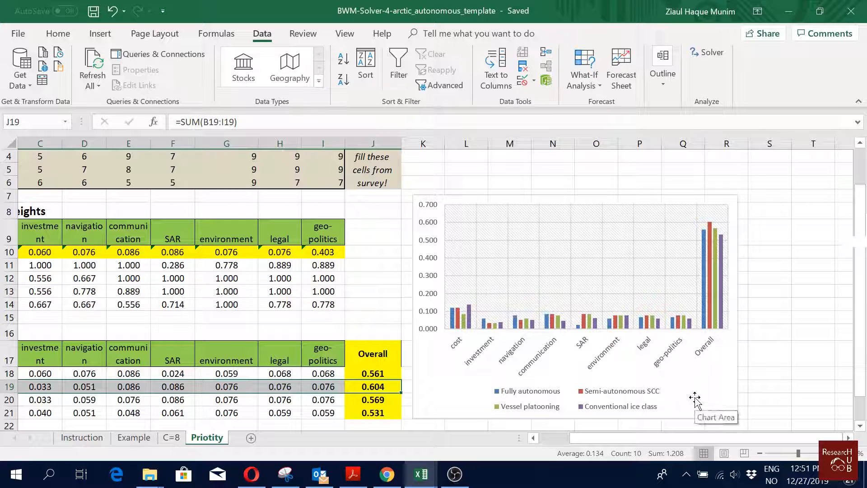
mouse_move(713, 231)
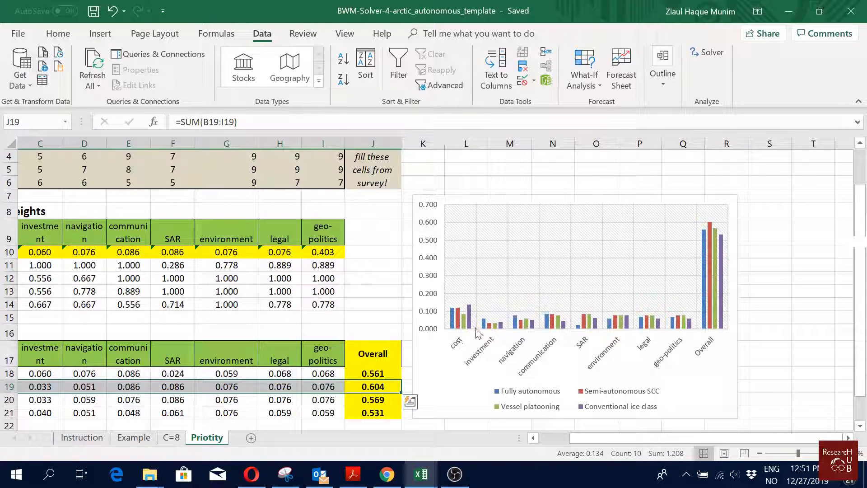
mouse_move(500, 323)
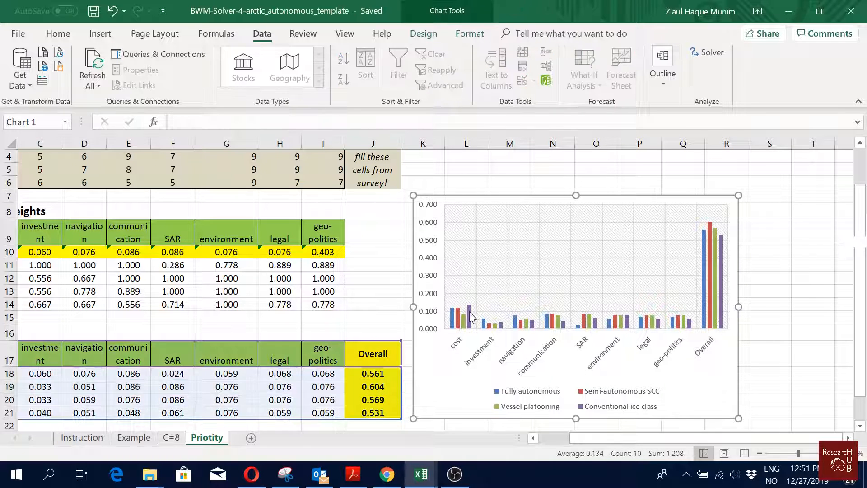
mouse_move(470, 316)
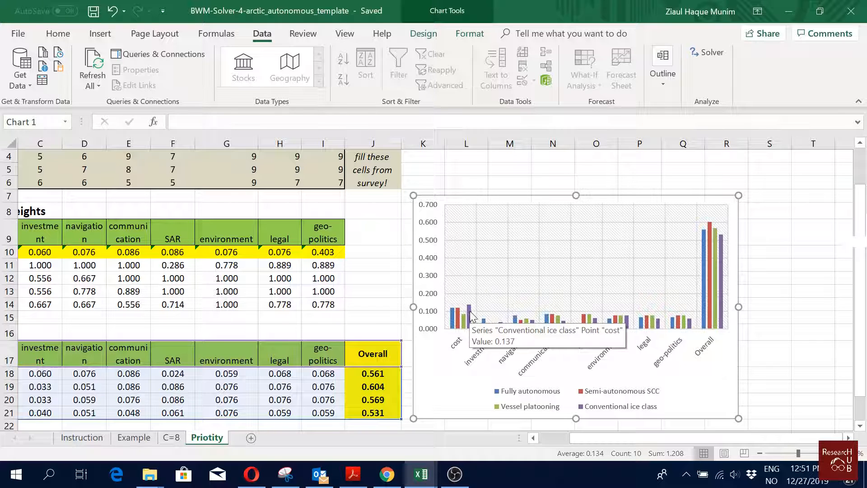
mouse_move(704, 379)
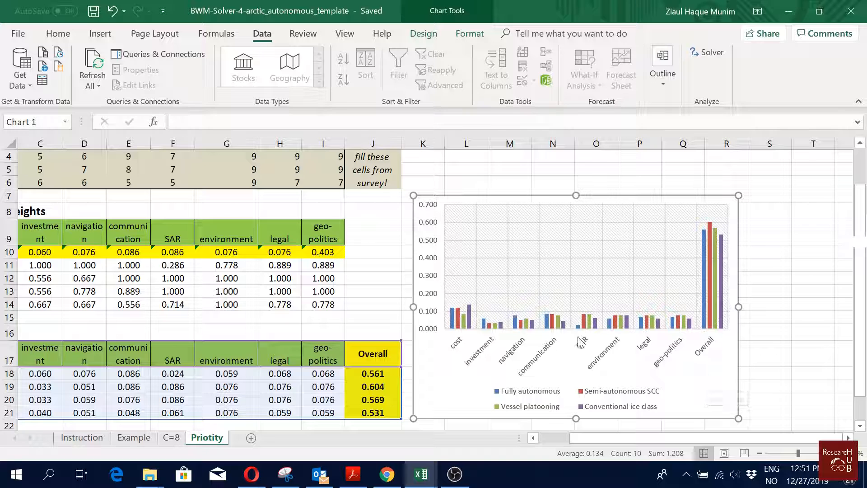
mouse_move(577, 327)
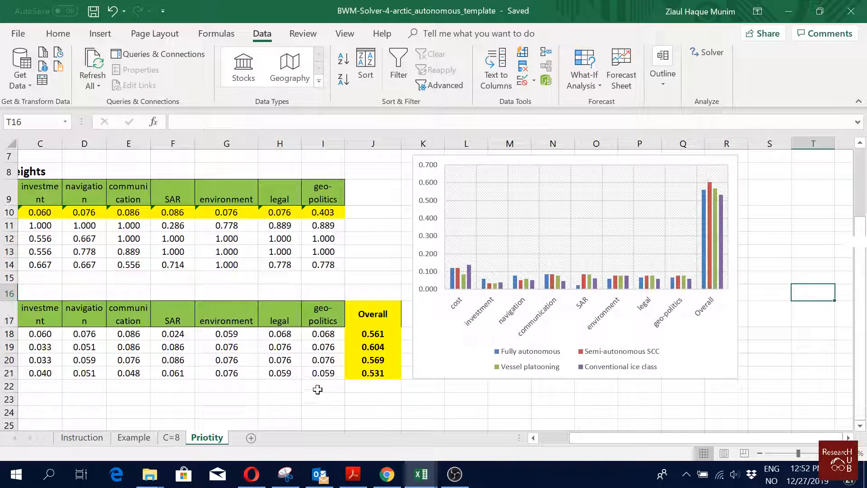
left_click(323, 386)
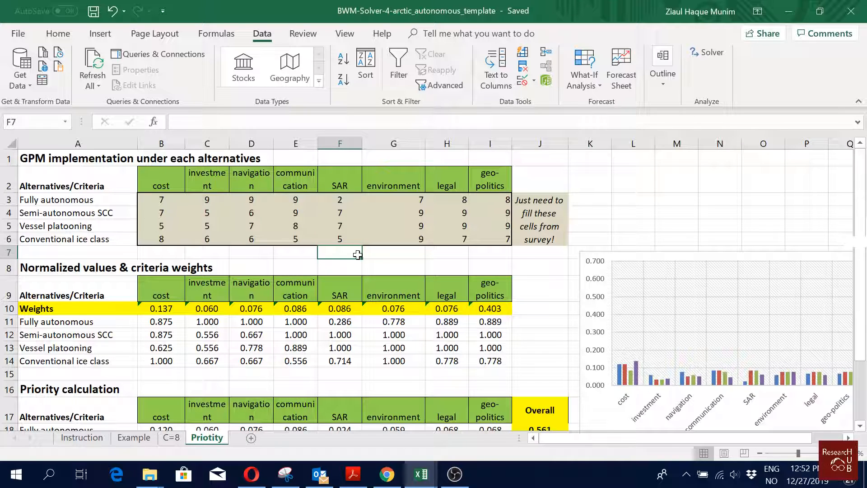
left_click(393, 308)
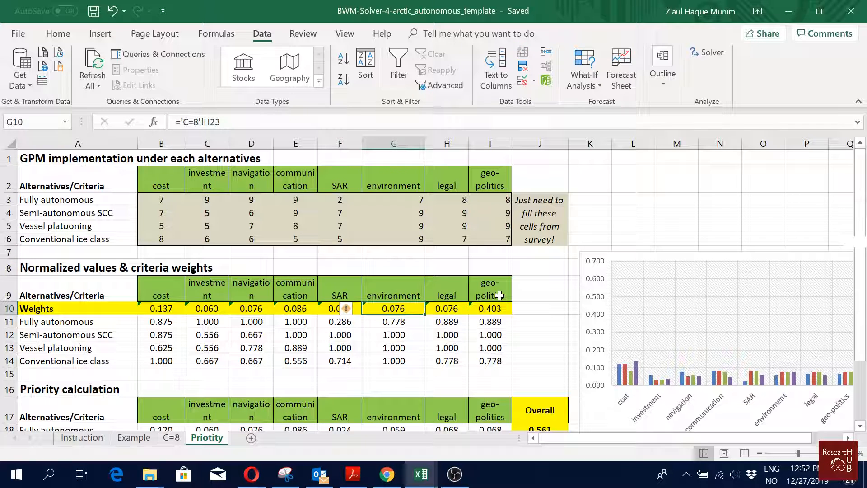
scroll("down", 3)
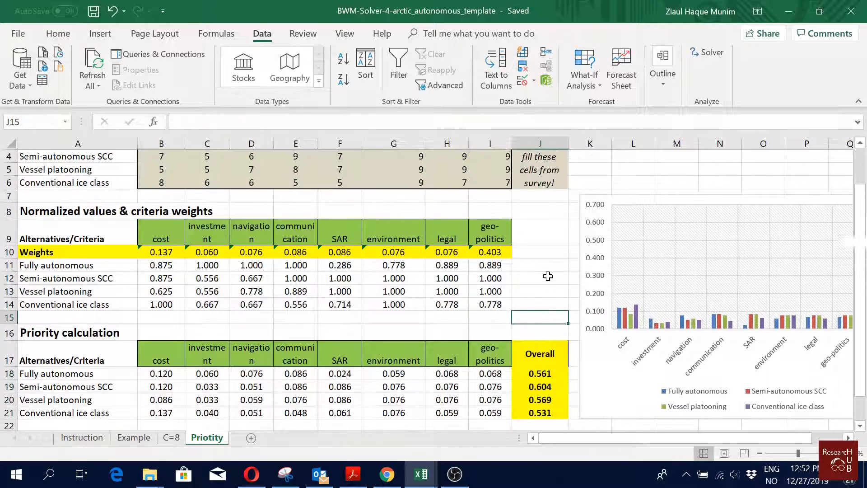
scroll("down", 3)
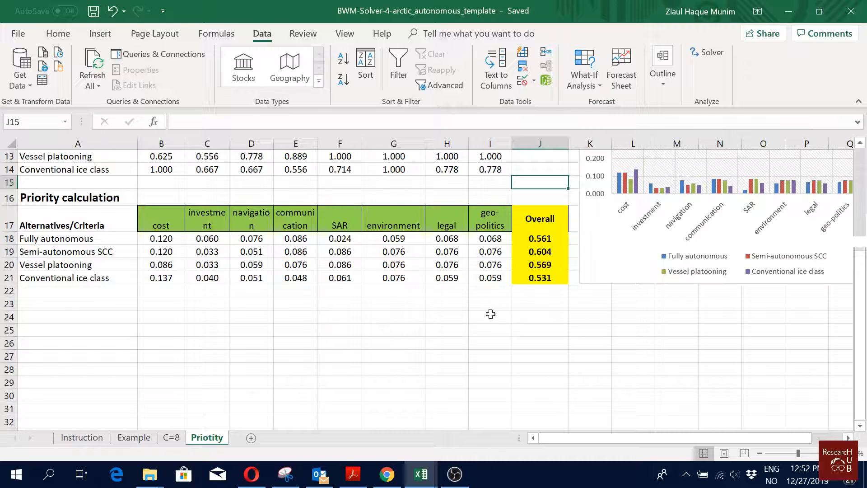
left_click(490, 316)
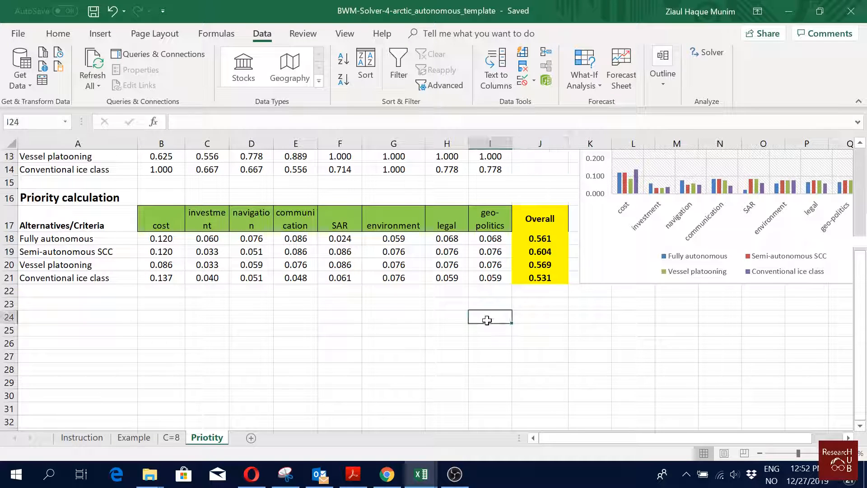